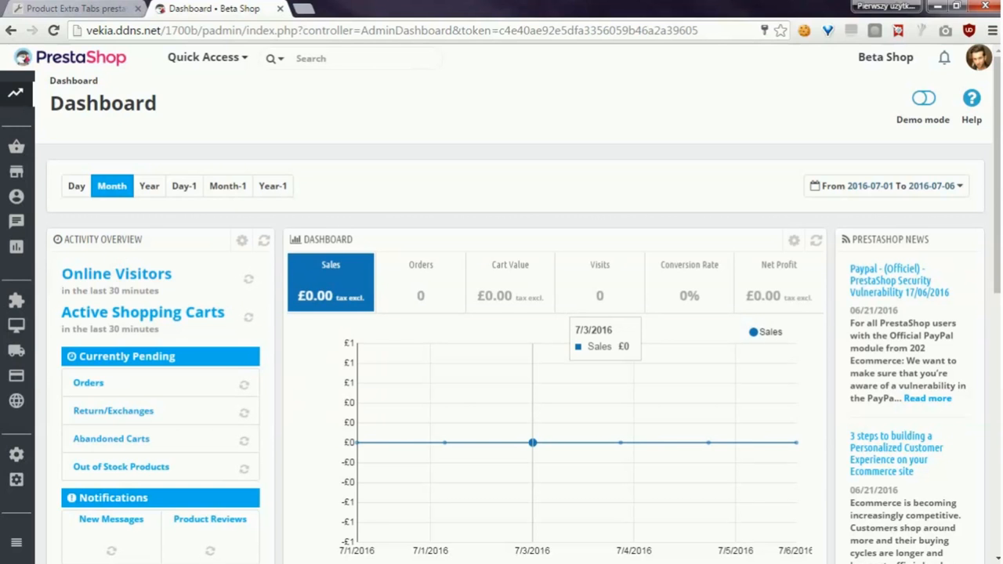
{"action": "mouse_move", "coordinate": [549, 348]}
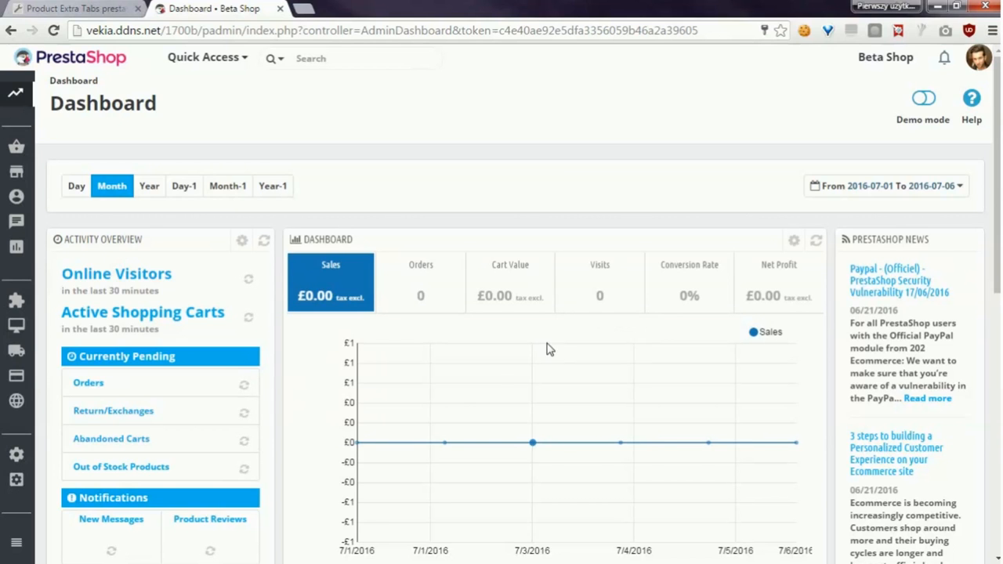
{"action": "mouse_move", "coordinate": [426, 333]}
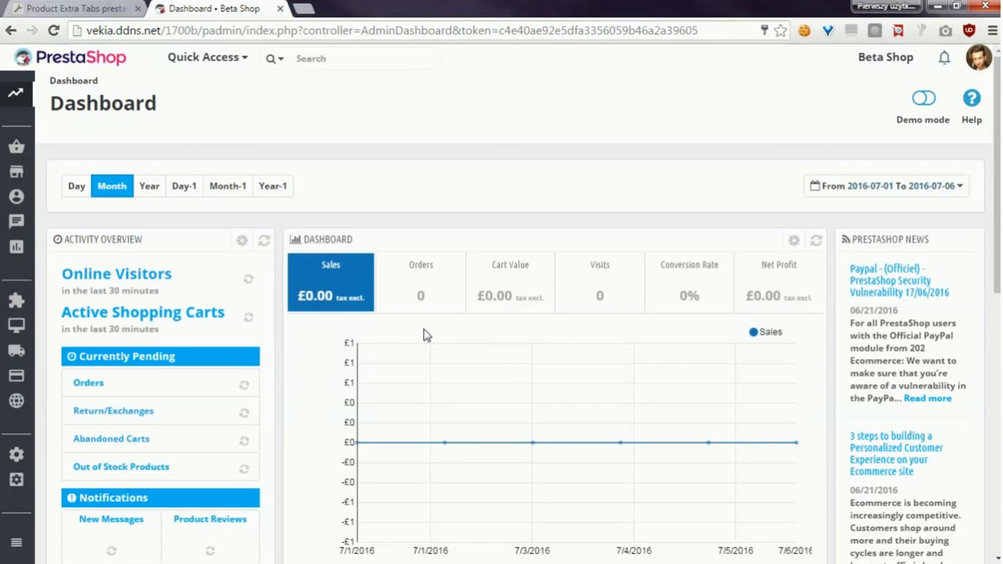
{"action": "mouse_move", "coordinate": [420, 282]}
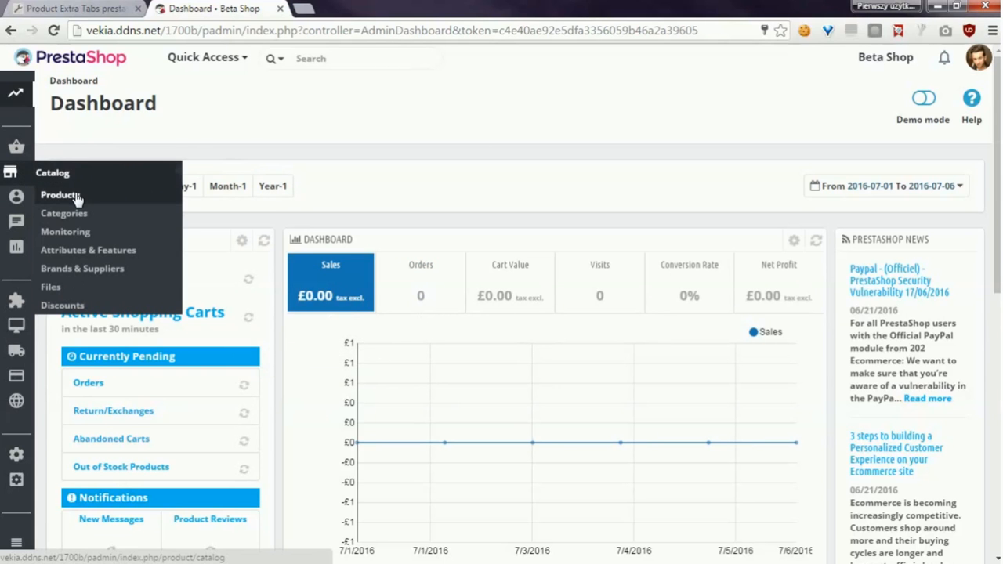
Step: Open the Blouse product's edit page from Catalog > Products
{"action": "left_click", "coordinate": [61, 195]}
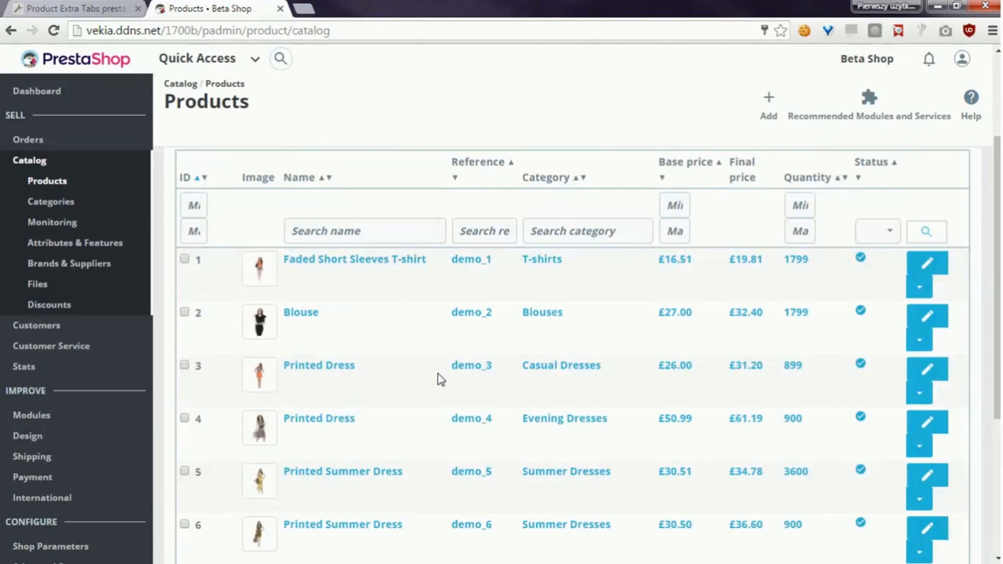
{"action": "mouse_move", "coordinate": [320, 321]}
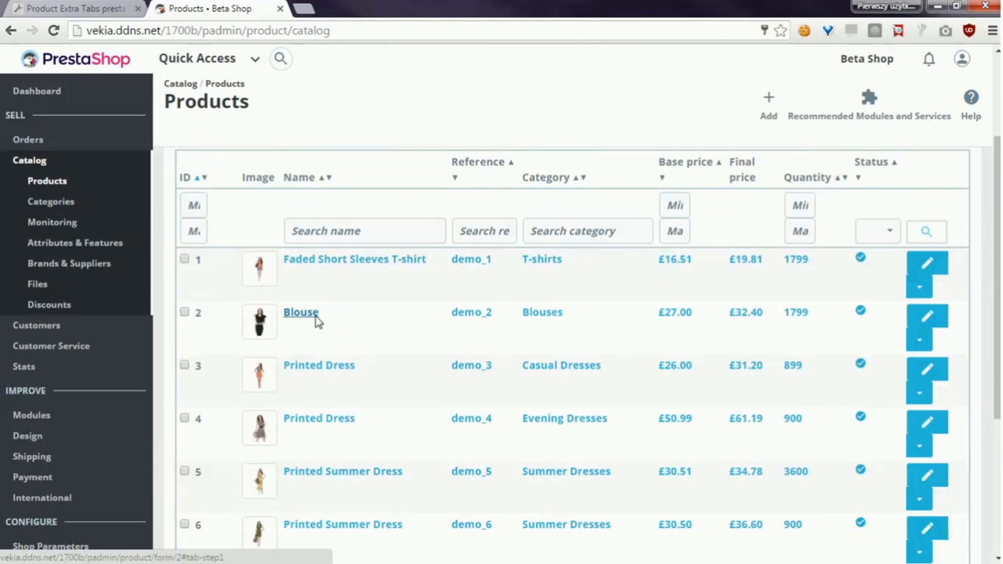
{"action": "left_click", "coordinate": [301, 312]}
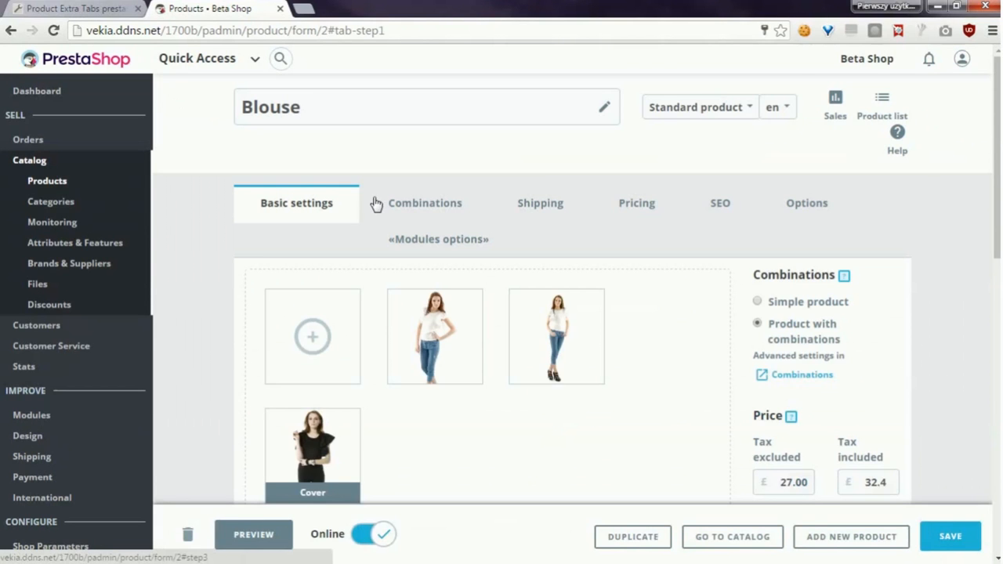
{"action": "scroll", "scroll_direction": "down", "scroll_amount": 3}
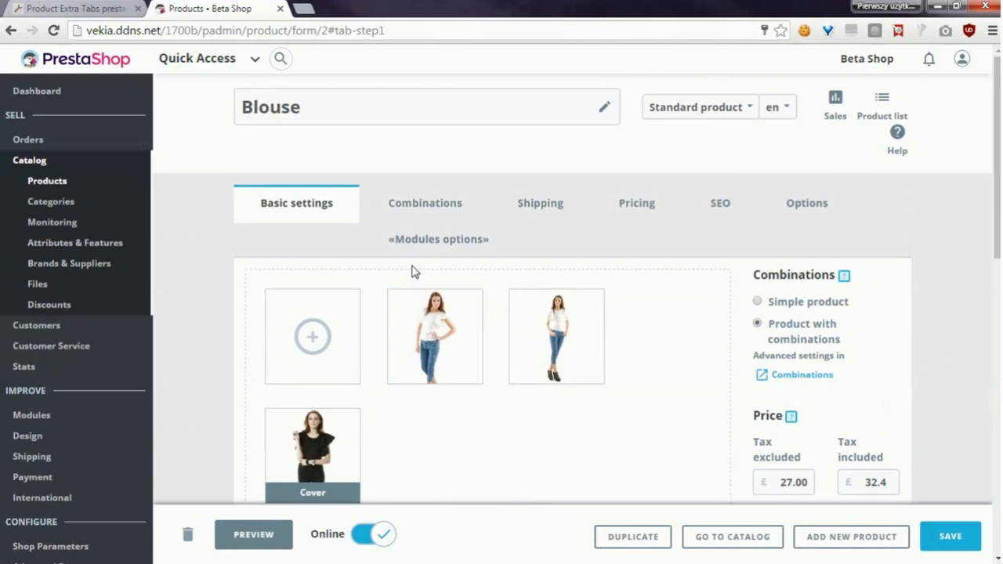
Step: Show Blouse's Modules options with the empty Extra Tabs Pro list and start a new tab
{"action": "left_click", "coordinate": [439, 239]}
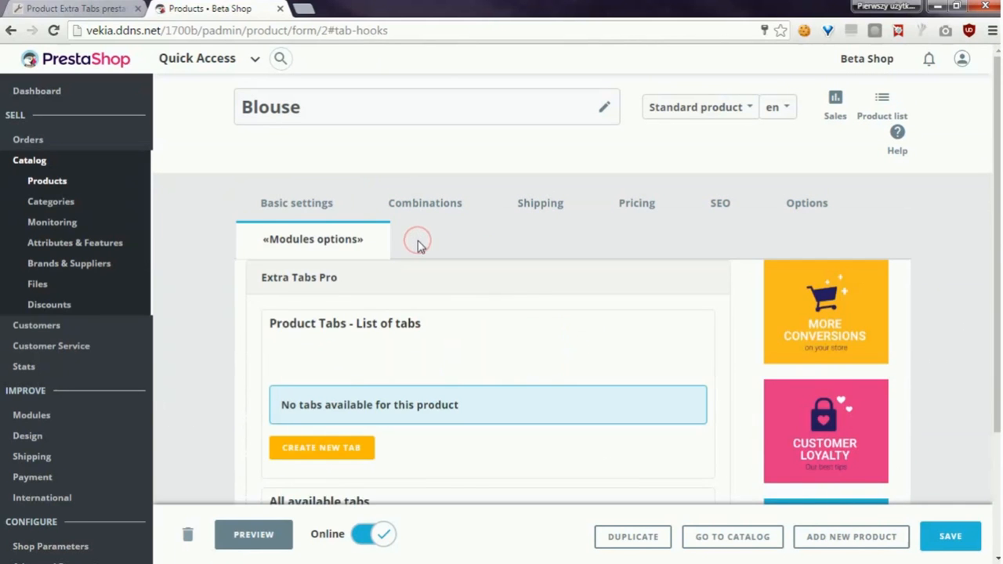
{"action": "scroll", "scroll_direction": "down", "scroll_amount": 3}
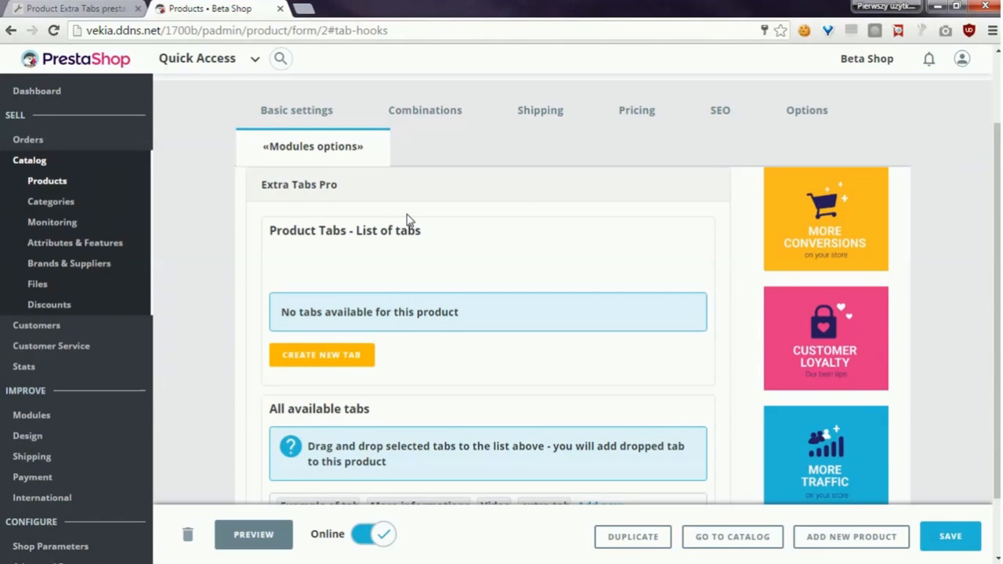
{"action": "scroll", "scroll_direction": "down", "scroll_amount": 3}
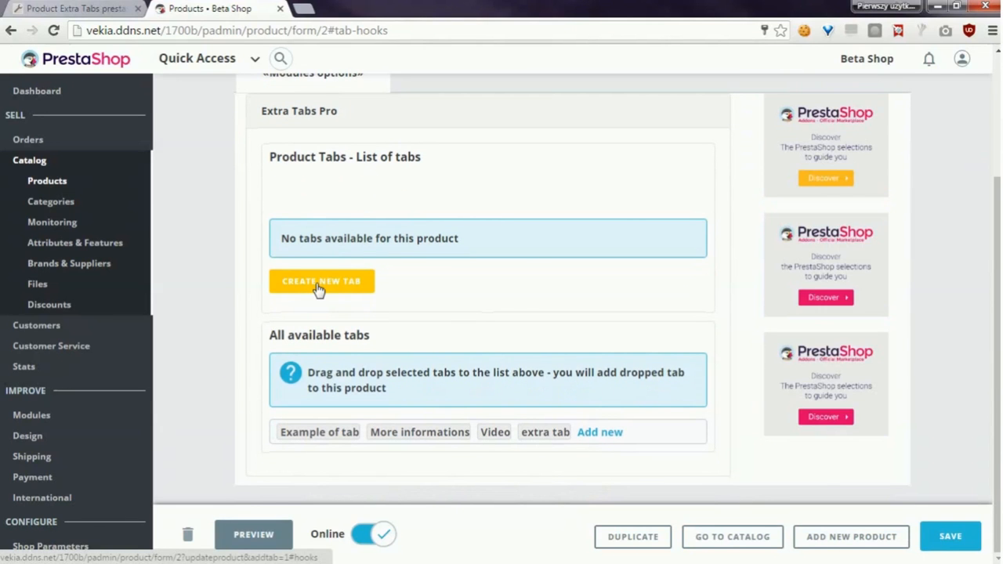
{"action": "left_click", "coordinate": [321, 280]}
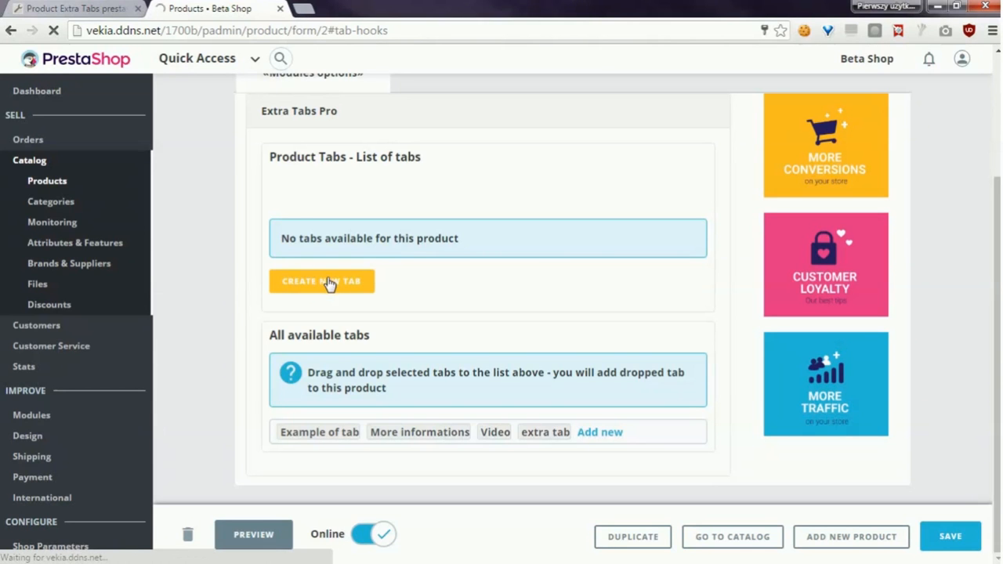
Step: Name the new Extra Tabs Pro tab 'My first tab'
{"action": "left_click", "coordinate": [321, 280]}
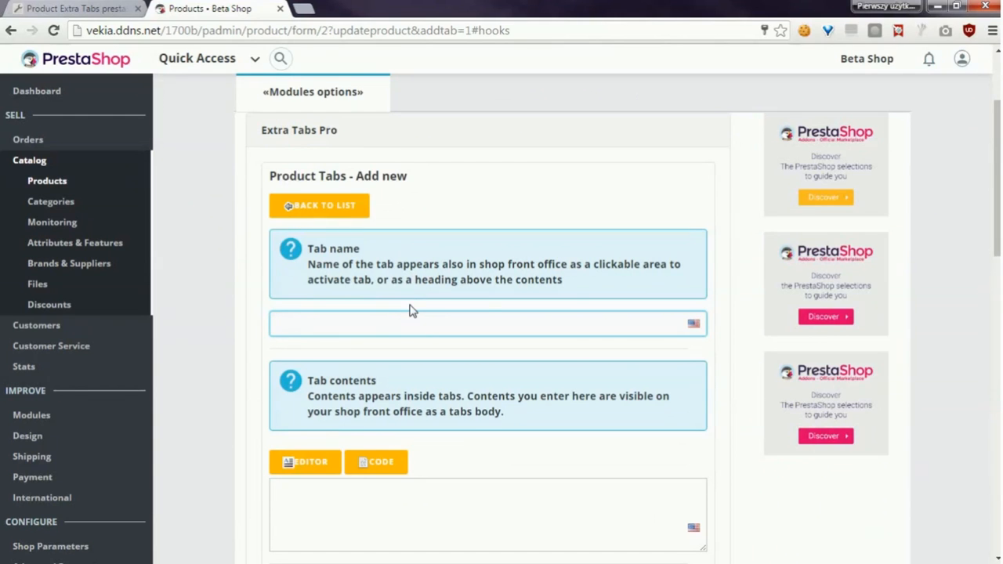
{"action": "type", "text": "My first tab"}
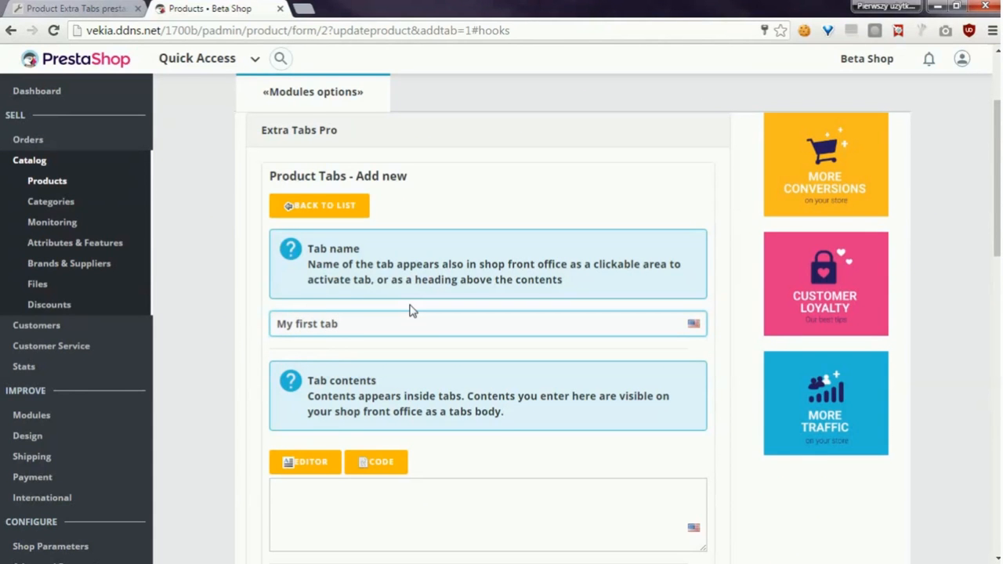
{"action": "scroll", "scroll_direction": "down", "scroll_amount": 3}
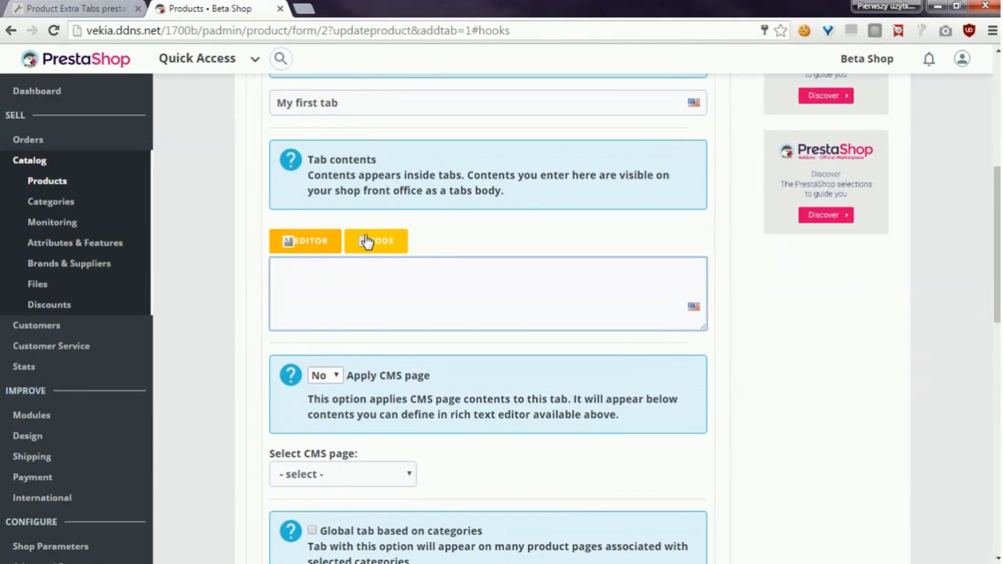
Step: Fill the tab contents with the cms-img building image and 'this is demo' text via the rich editor
{"action": "left_click", "coordinate": [304, 241]}
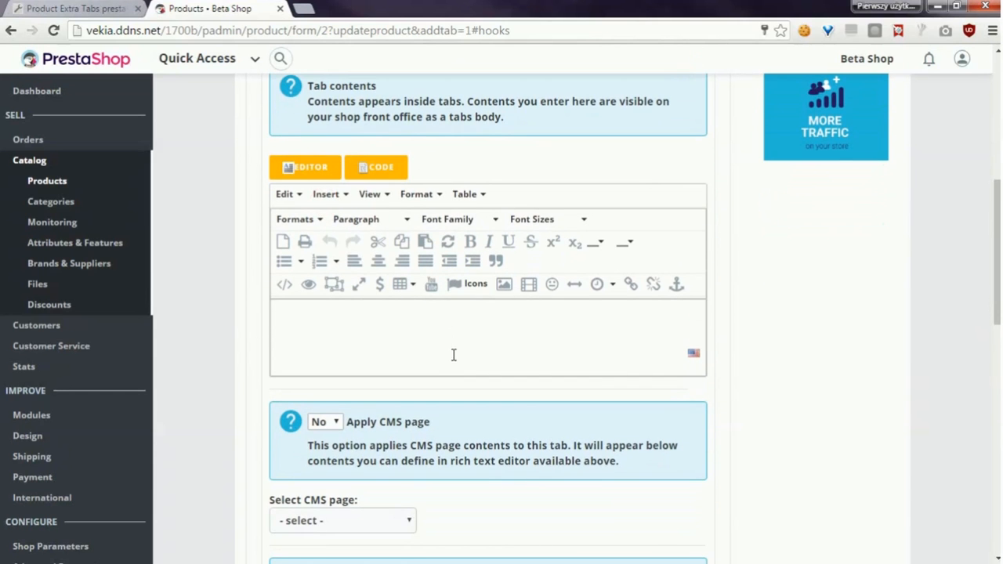
{"action": "left_click", "coordinate": [503, 286]}
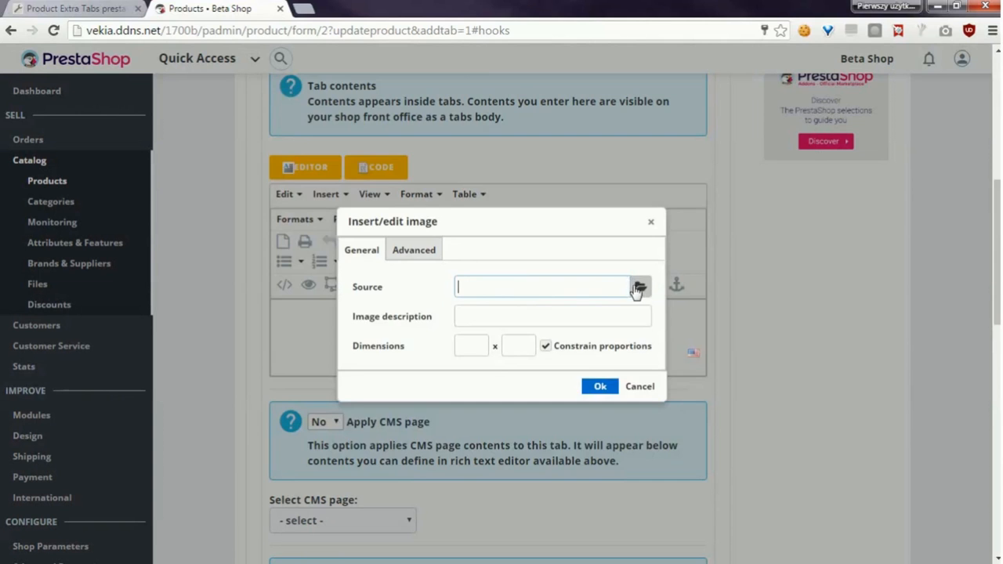
{"action": "left_click", "coordinate": [639, 287]}
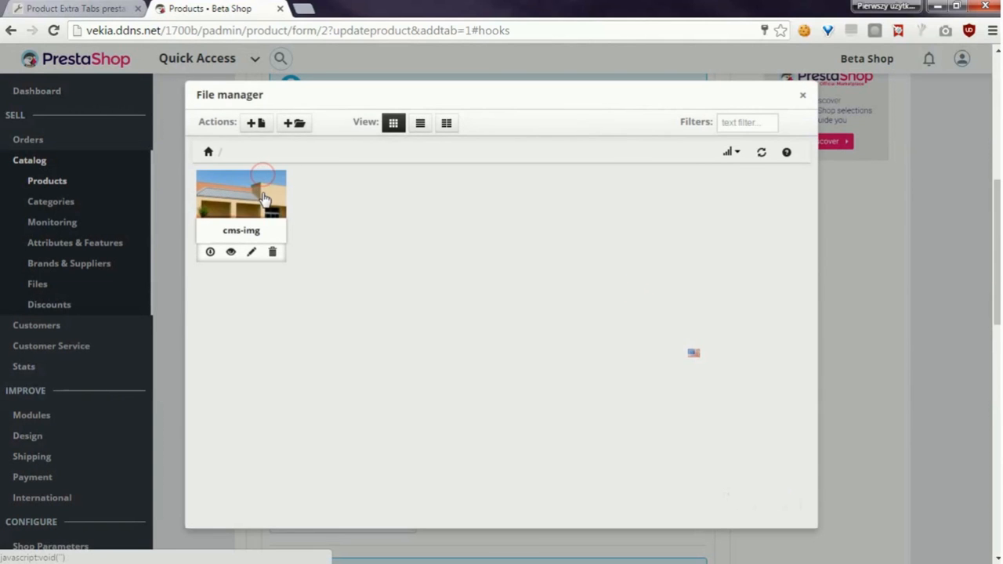
{"action": "double_click", "coordinate": [242, 194]}
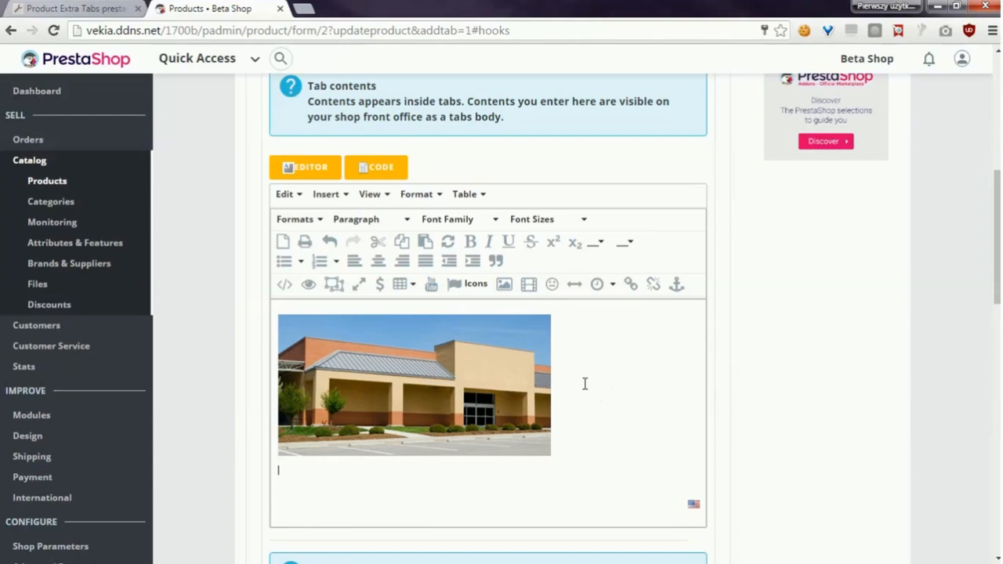
{"action": "type", "text": "this is demo of the modul"}
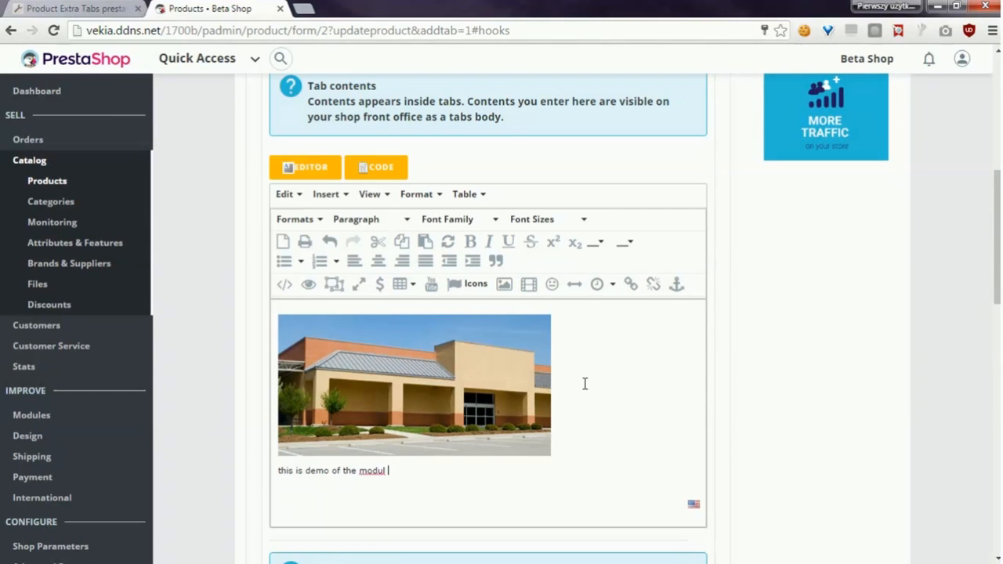
{"action": "type", "text": "e"}
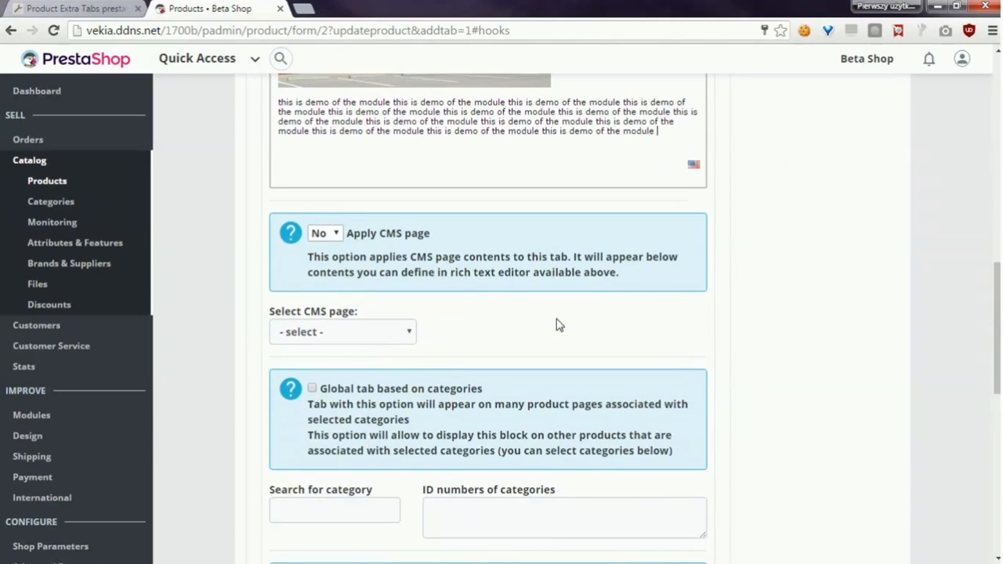
{"action": "mouse_move", "coordinate": [447, 273]}
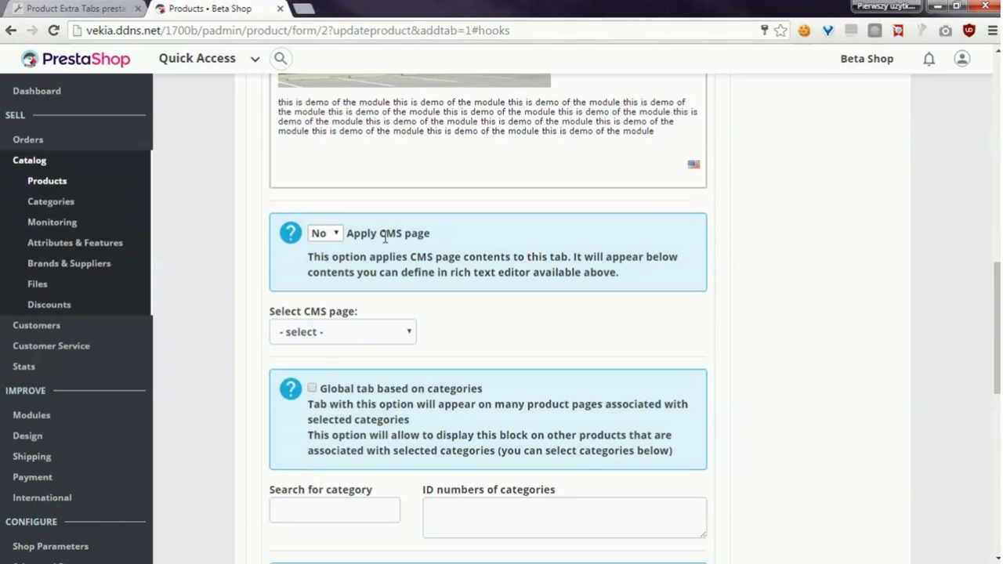
{"action": "mouse_move", "coordinate": [395, 252]}
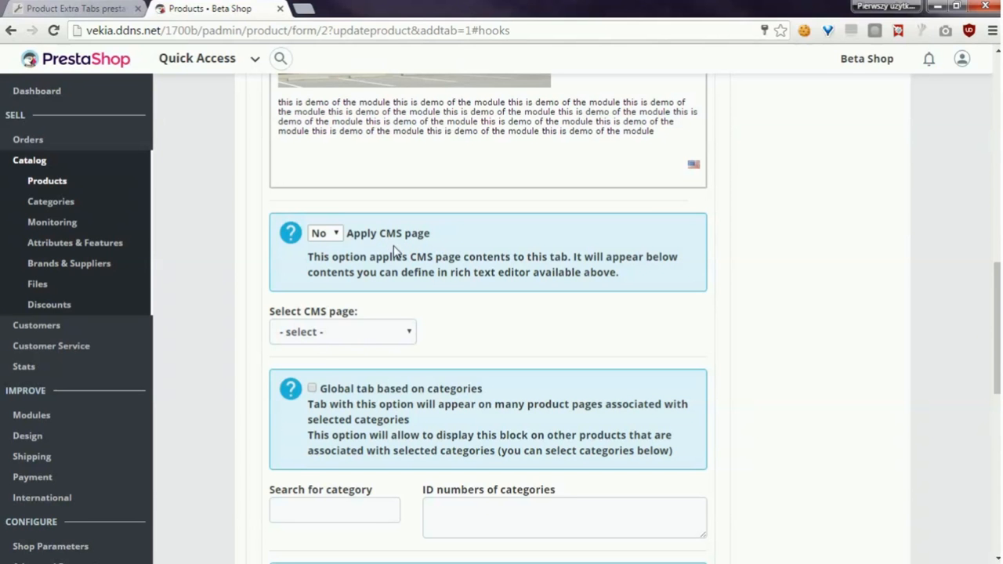
Step: Save the tab past its global display options so 'My first tab' joins Blouse's available tabs
{"action": "scroll", "scroll_direction": "down", "scroll_amount": 3}
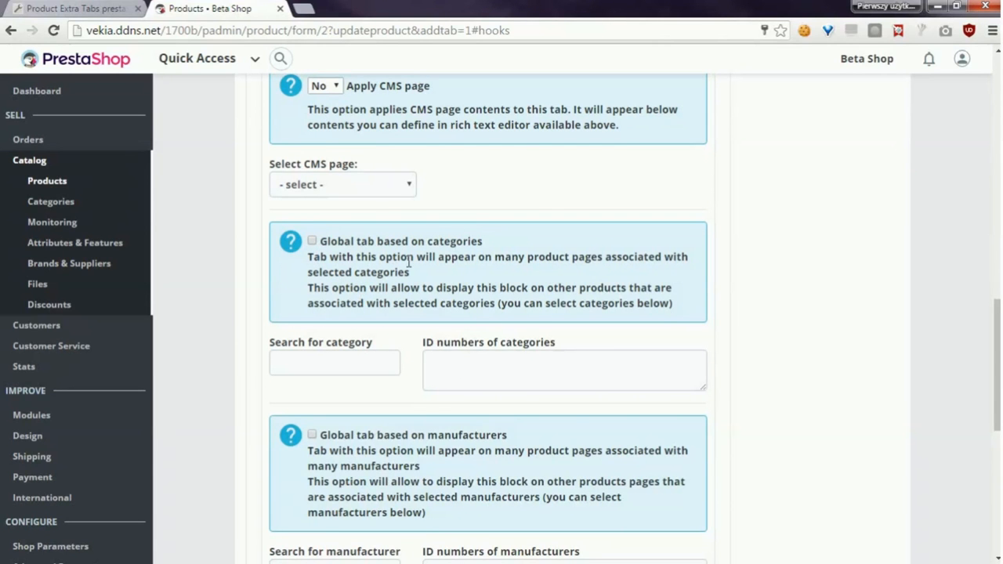
{"action": "mouse_move", "coordinate": [420, 273]}
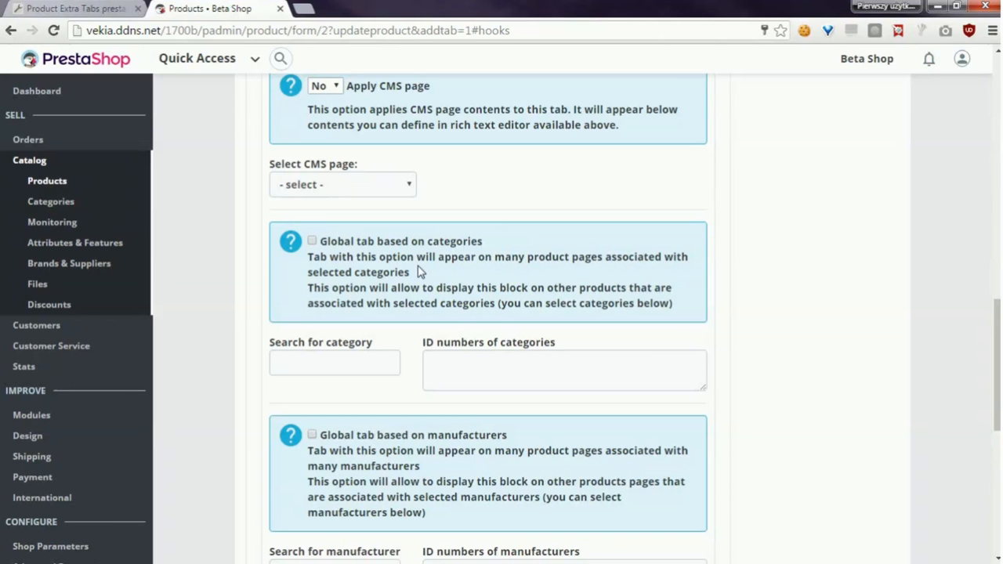
{"action": "scroll", "scroll_direction": "down", "scroll_amount": 3}
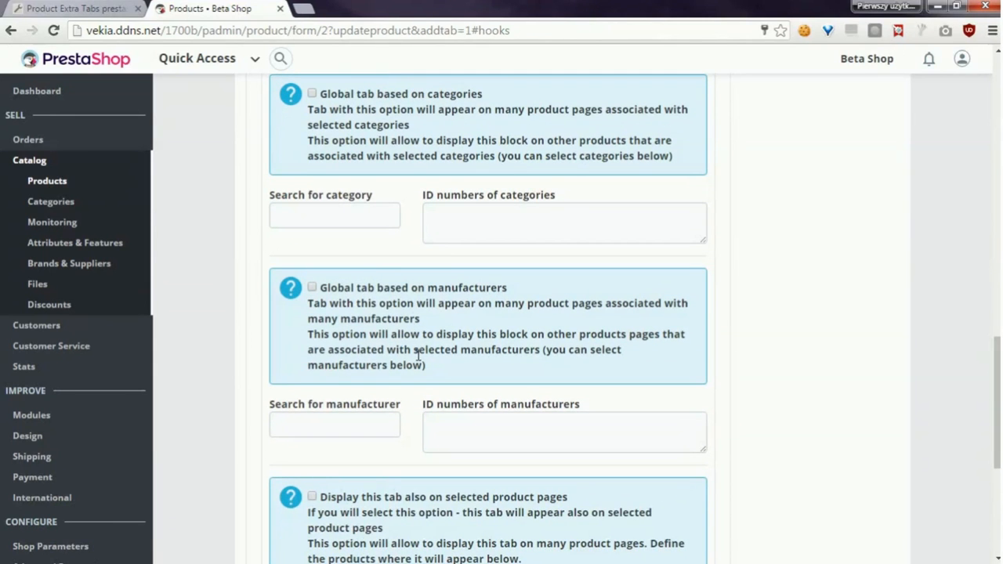
{"action": "mouse_move", "coordinate": [402, 346]}
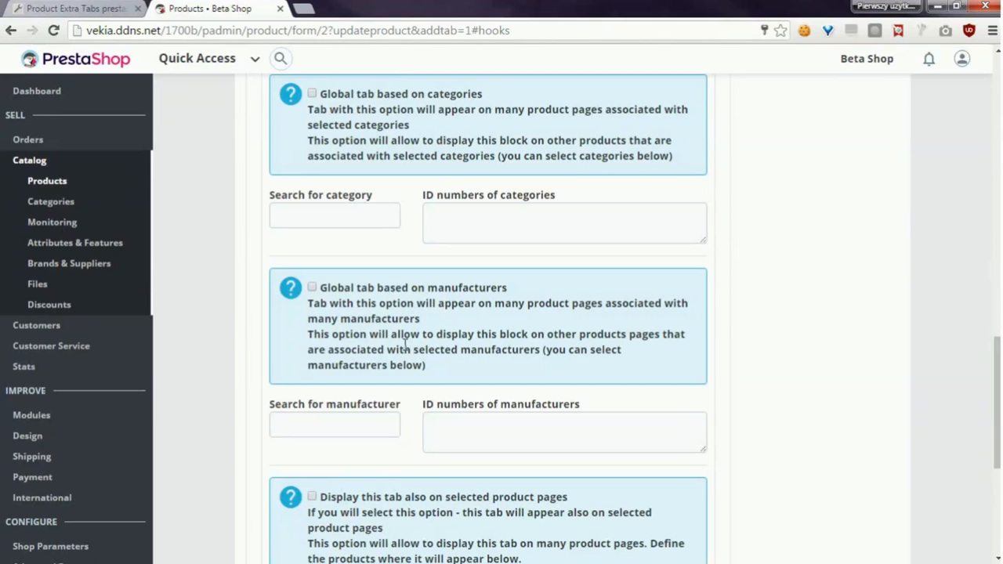
{"action": "mouse_move", "coordinate": [448, 334]}
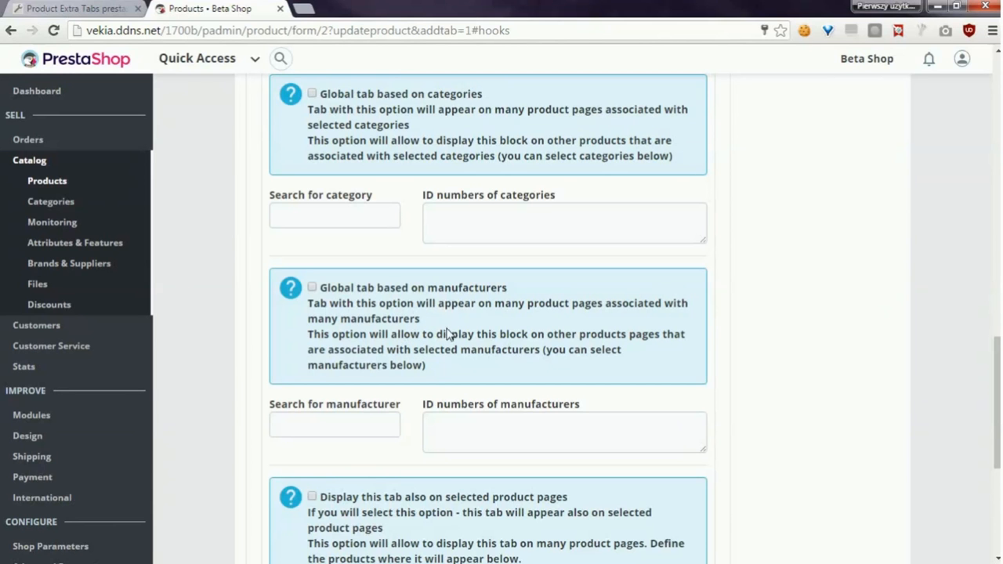
{"action": "scroll", "scroll_direction": "down", "scroll_amount": 3}
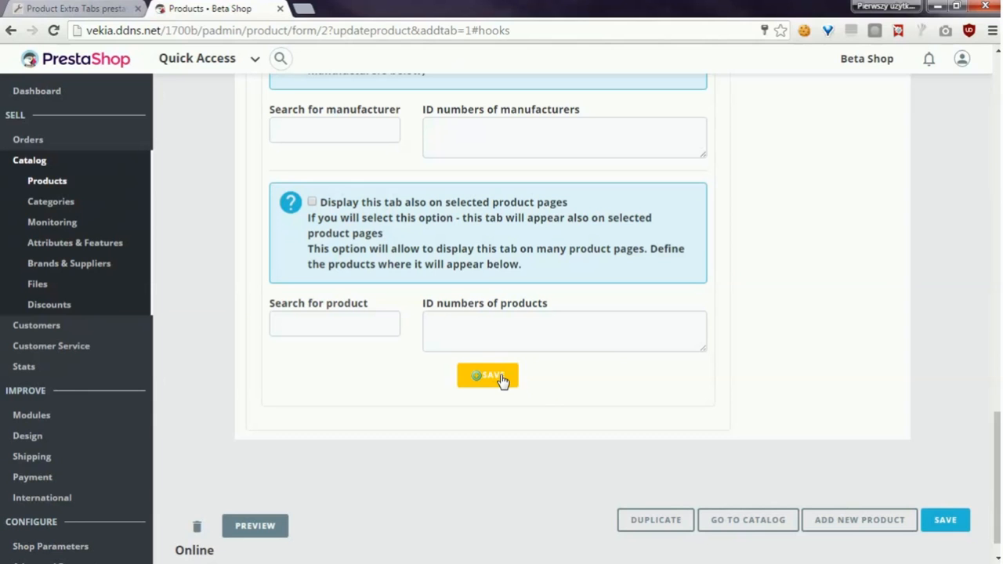
{"action": "left_click", "coordinate": [487, 376]}
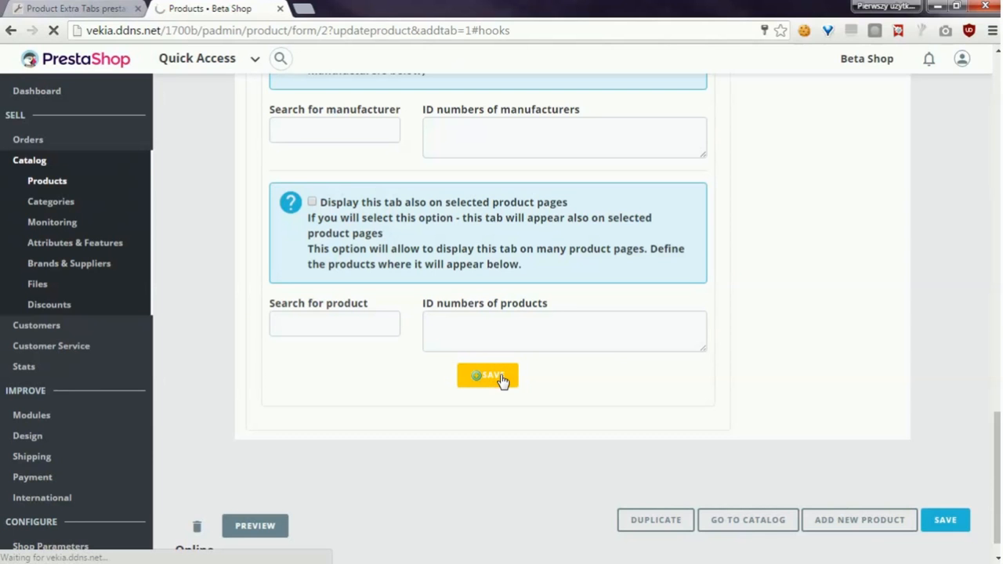
{"action": "left_click", "coordinate": [488, 376]}
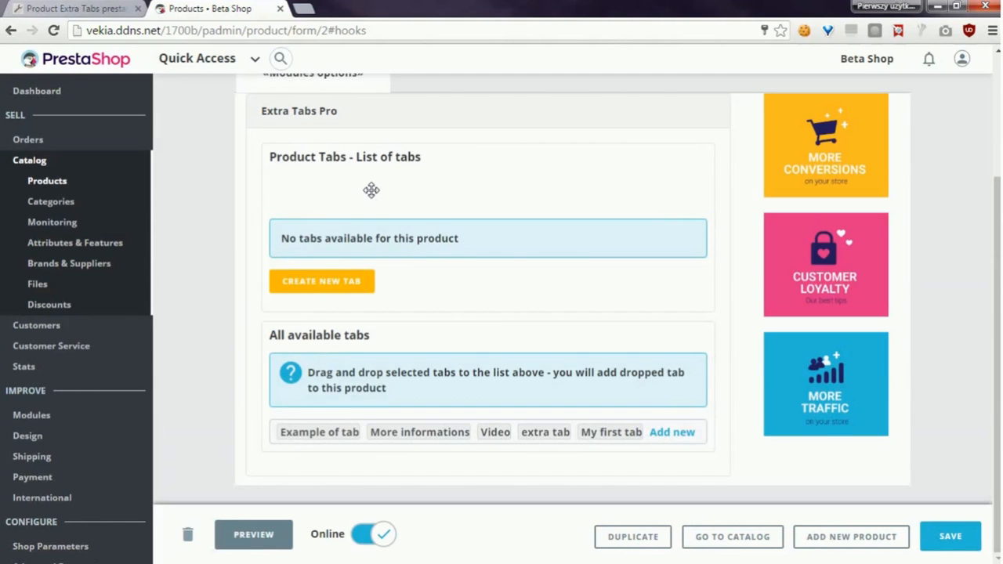
{"action": "mouse_move", "coordinate": [608, 432]}
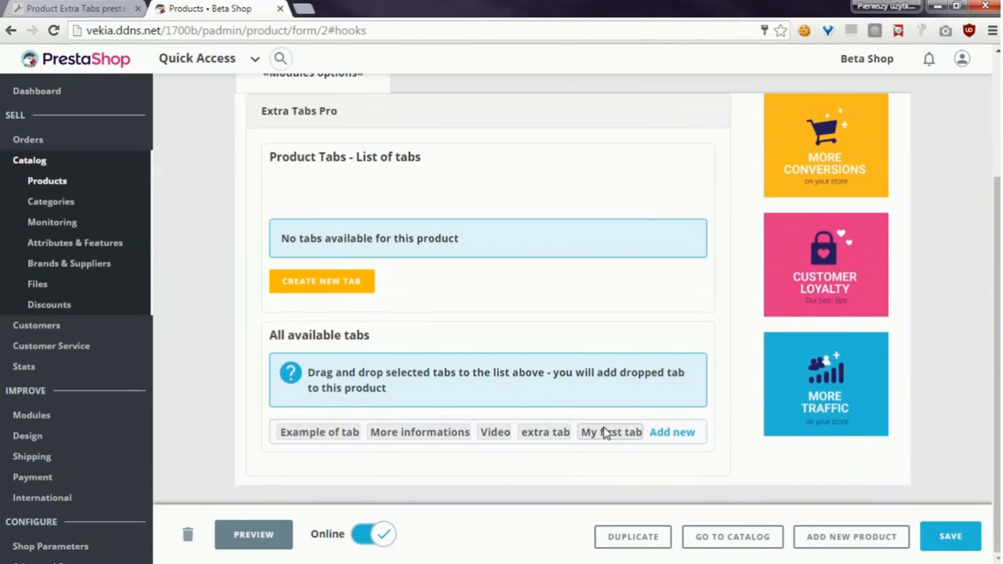
Step: Drag My first tab and another available tab into Blouse's tab list and switch My first tab on
{"action": "left_click_drag", "start_coordinate": [611, 433], "coordinate": [445, 201]}
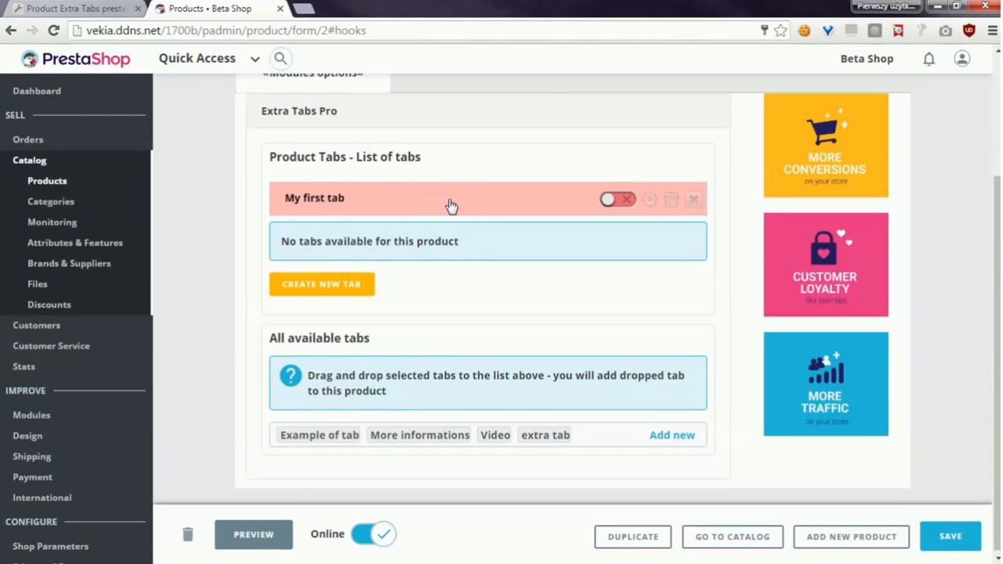
{"action": "left_click", "coordinate": [611, 200]}
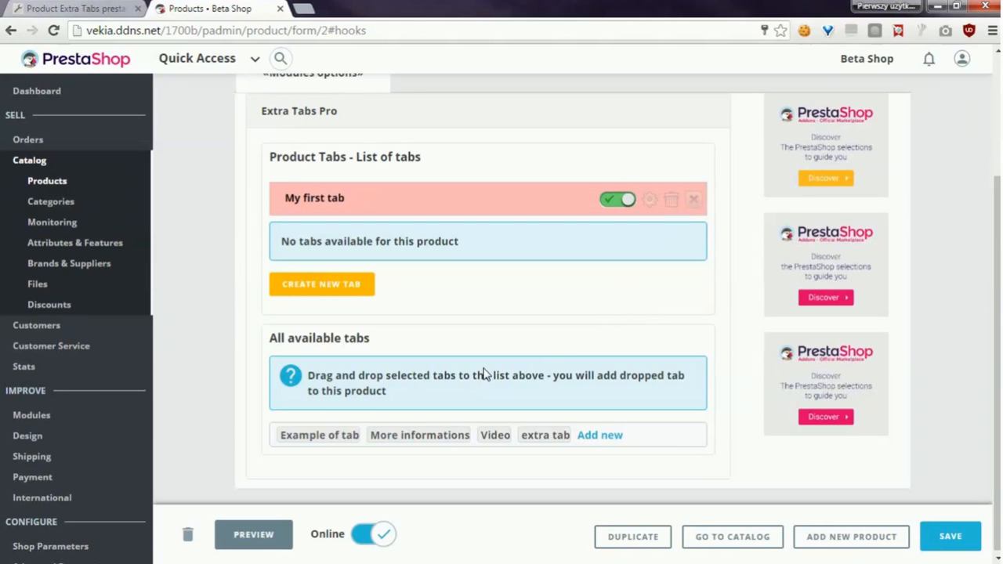
{"action": "left_click_drag", "start_coordinate": [545, 436], "coordinate": [509, 218]}
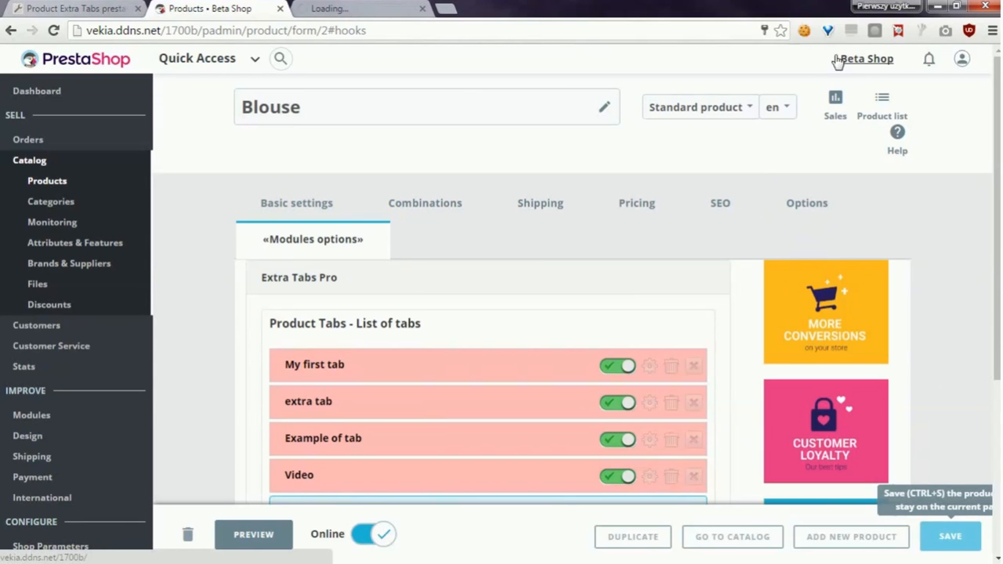
{"action": "mouse_move", "coordinate": [763, 49]}
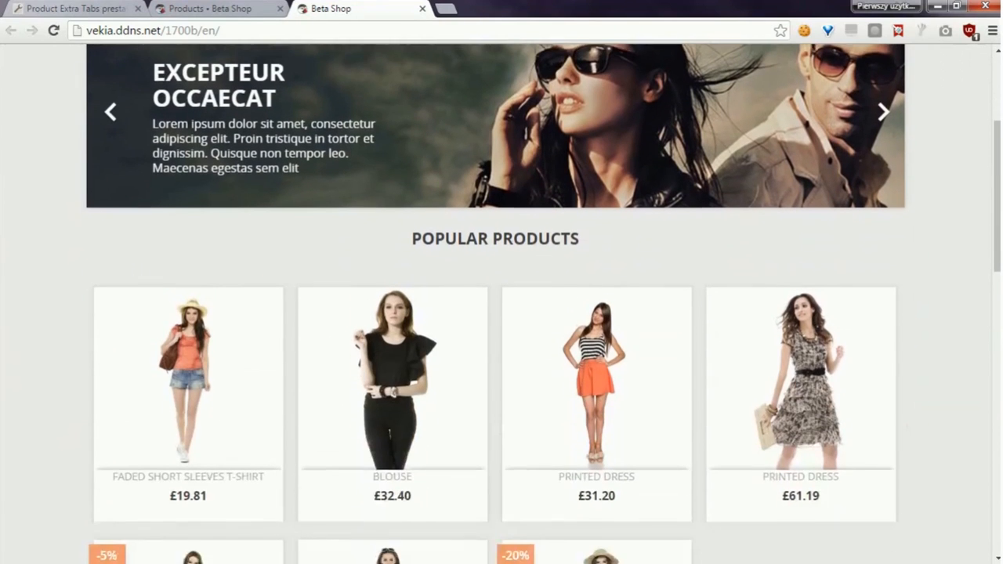
Step: View Blouse on the storefront and cycle through Video, extra tab and My first tab with its image
{"action": "left_click", "coordinate": [392, 376]}
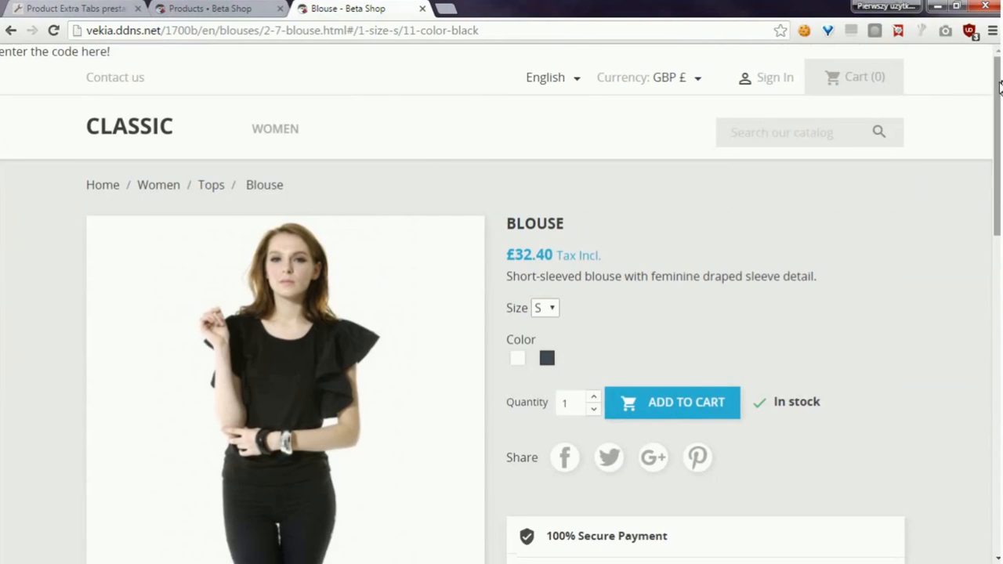
{"action": "scroll", "scroll_direction": "down", "scroll_amount": 3}
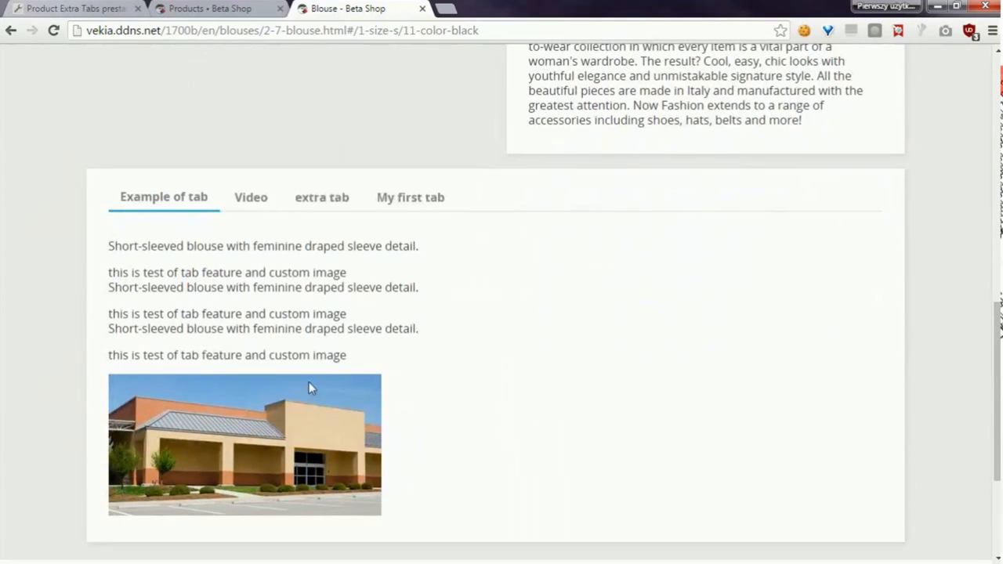
{"action": "left_click", "coordinate": [251, 198]}
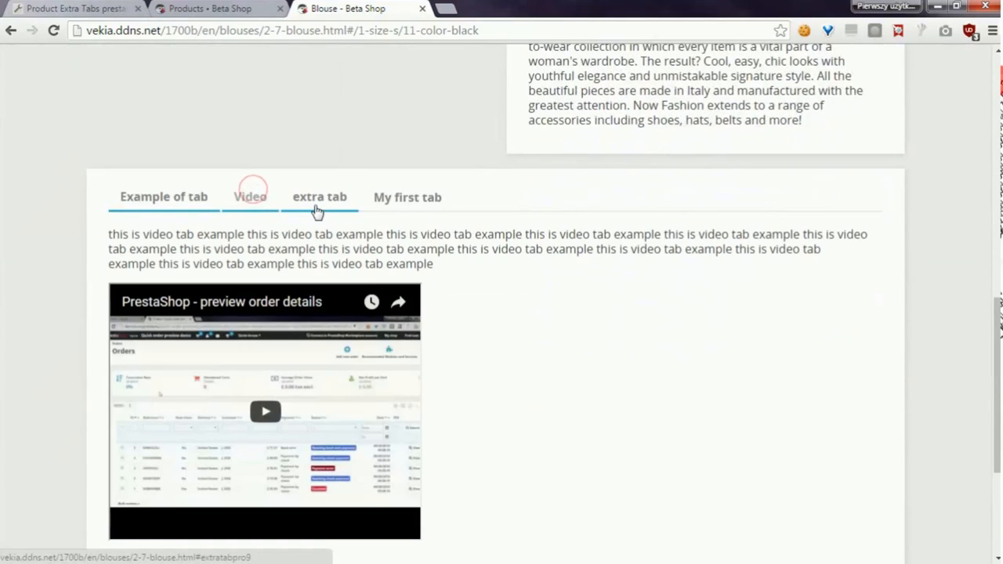
{"action": "left_click", "coordinate": [319, 198]}
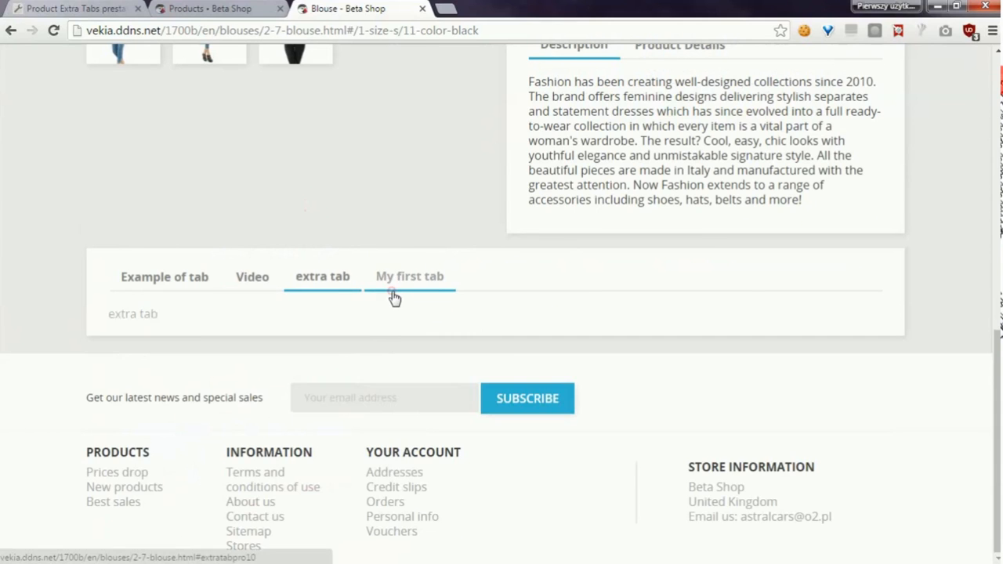
{"action": "left_click", "coordinate": [409, 276]}
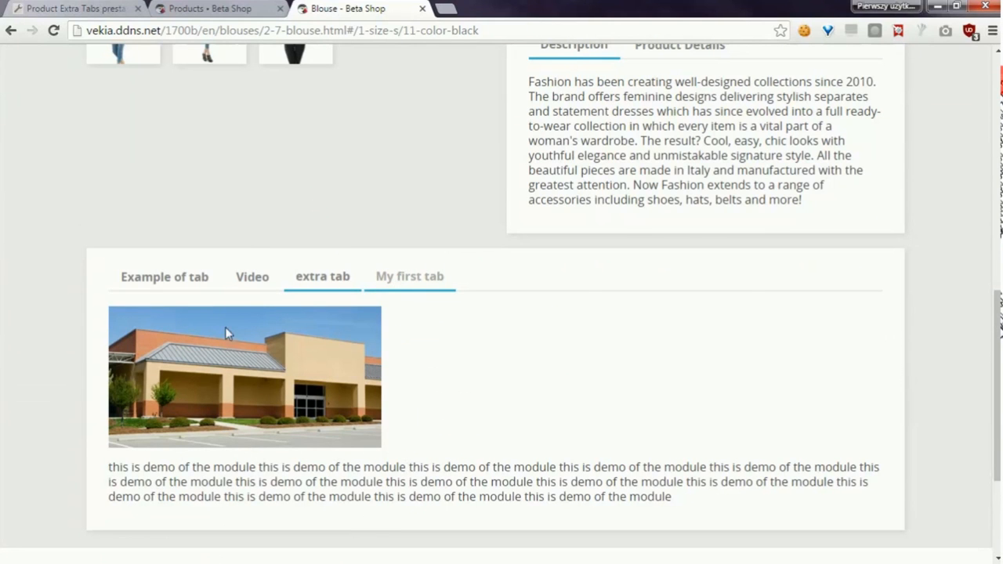
{"action": "mouse_move", "coordinate": [292, 175]}
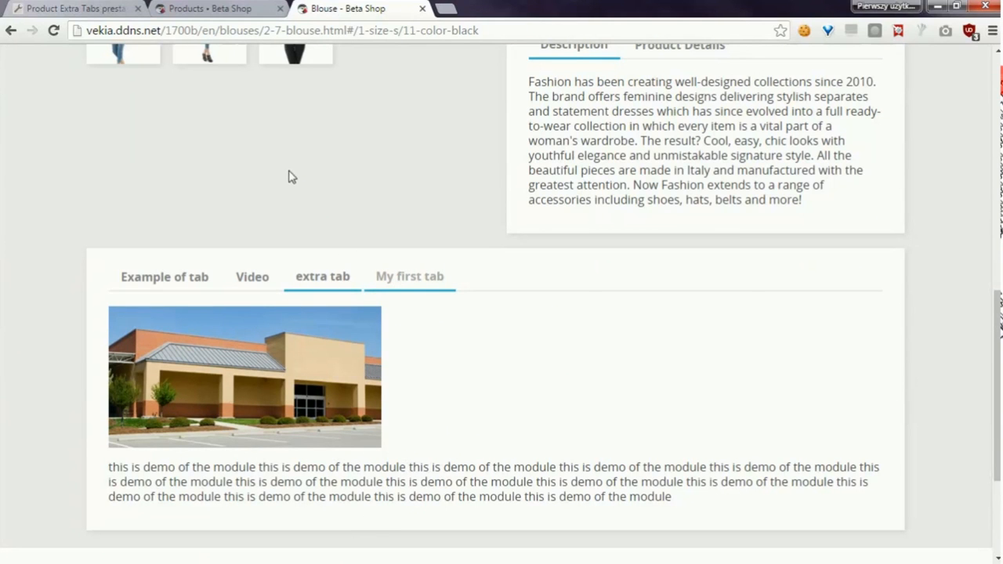
{"action": "mouse_move", "coordinate": [114, 470]}
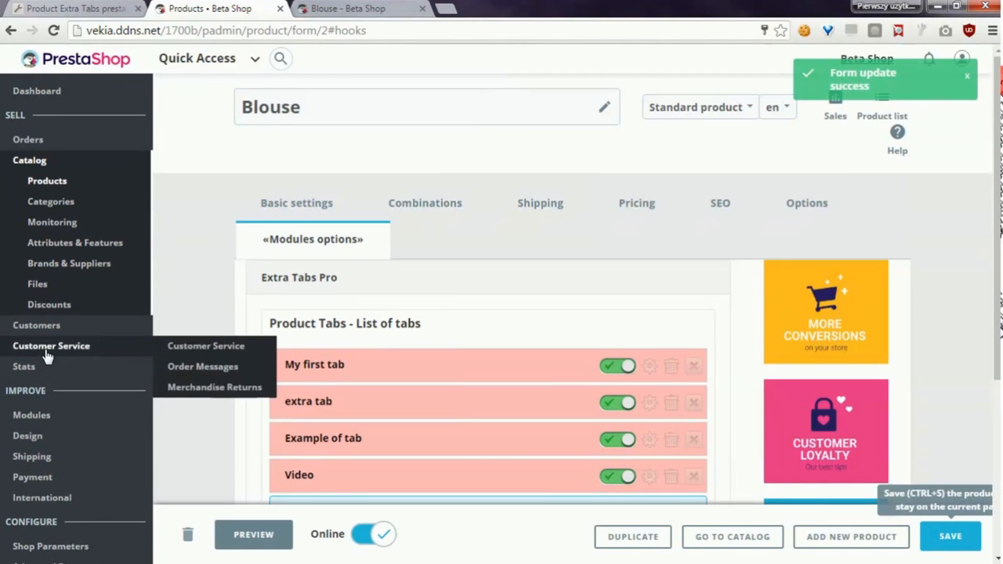
Step: Reach Extra Tabs Pro's Configure page via Modules & Services > Installed modules
{"action": "left_click", "coordinate": [32, 415]}
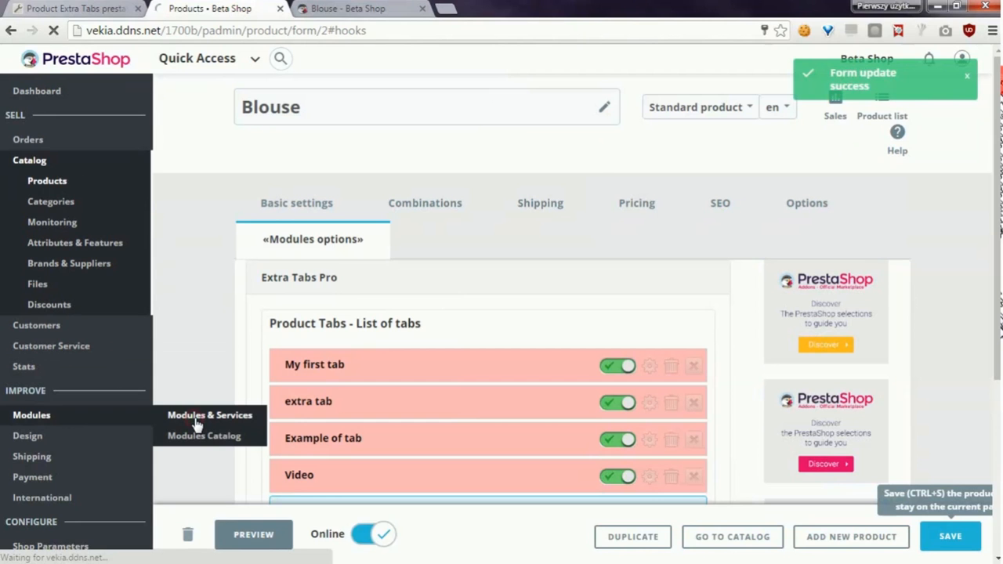
{"action": "left_click", "coordinate": [210, 415]}
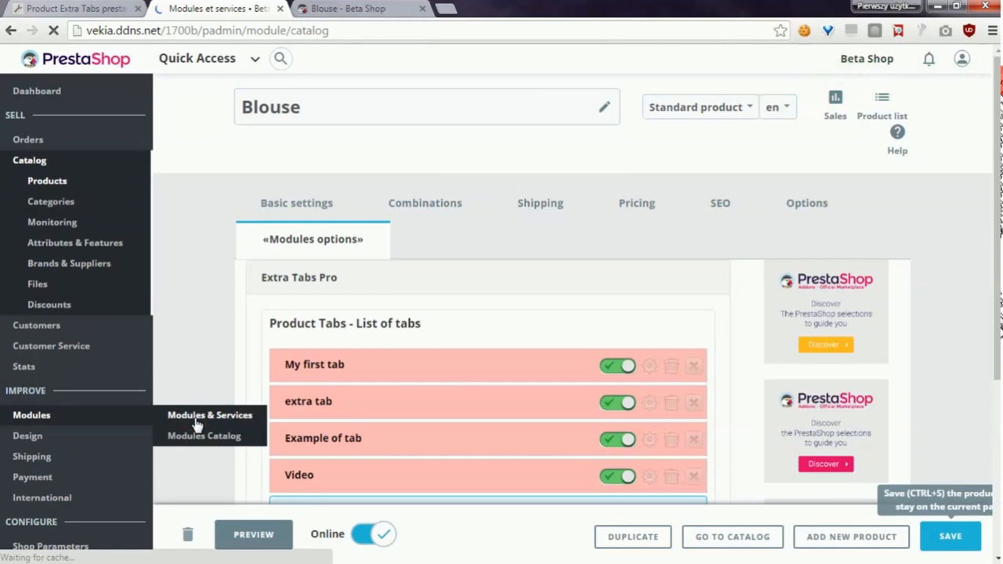
{"action": "left_click", "coordinate": [210, 414]}
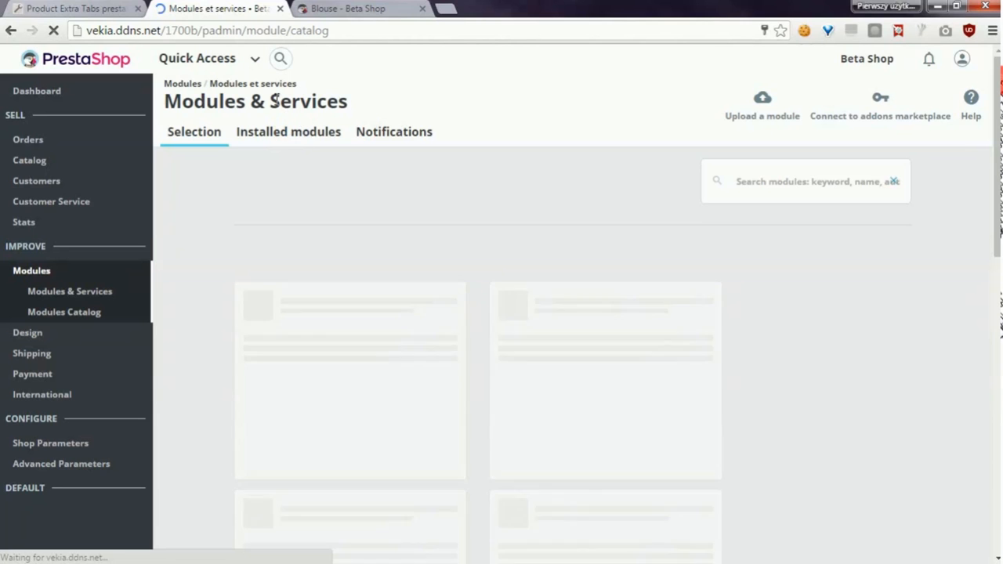
{"action": "left_click", "coordinate": [288, 131]}
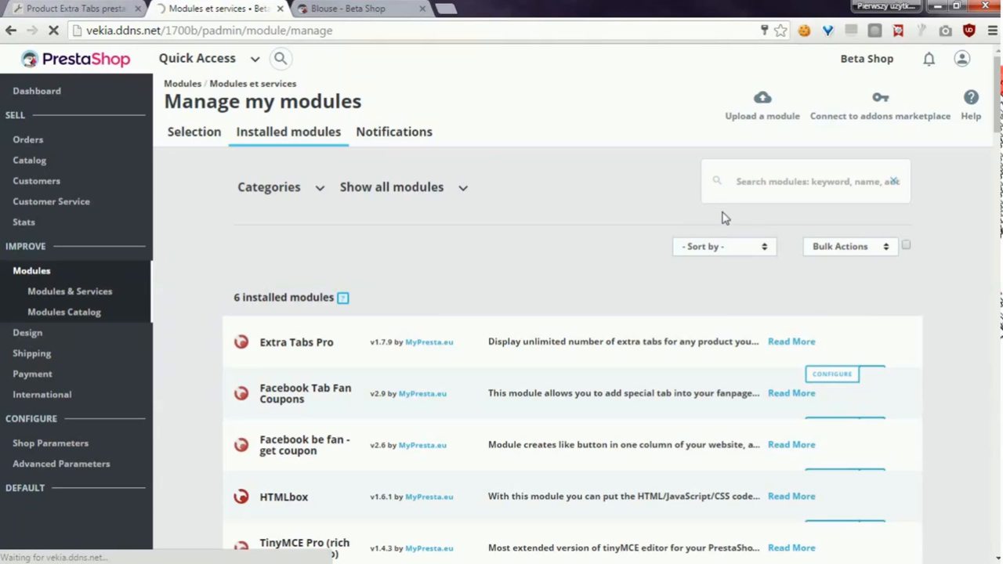
{"action": "left_click", "coordinate": [831, 373]}
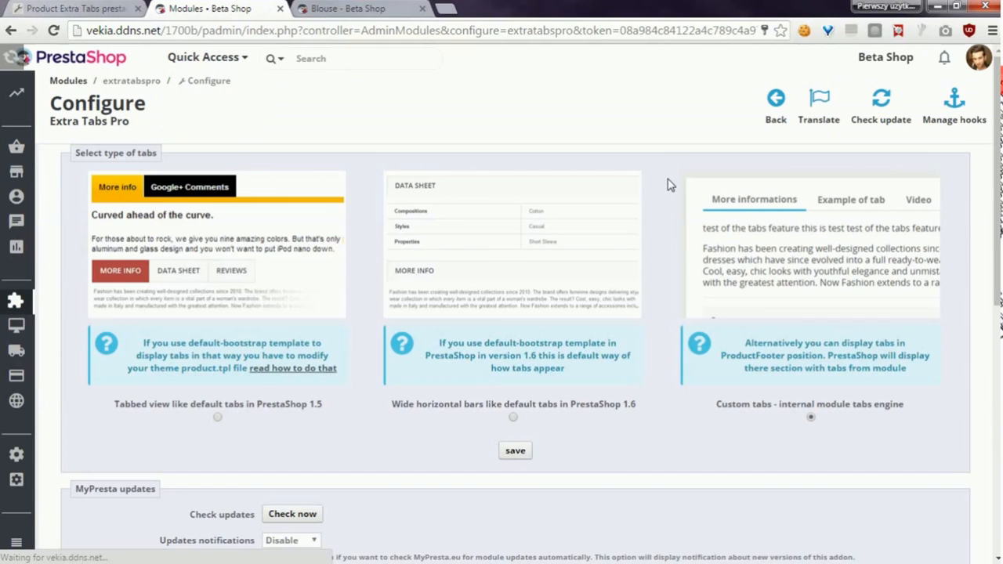
{"action": "mouse_move", "coordinate": [396, 270]}
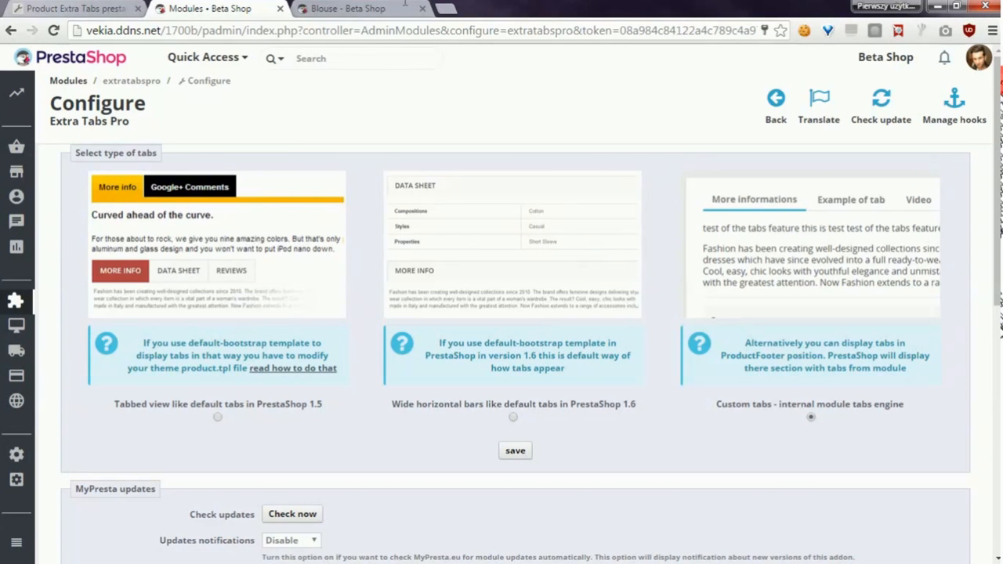
{"action": "left_click", "coordinate": [347, 9]}
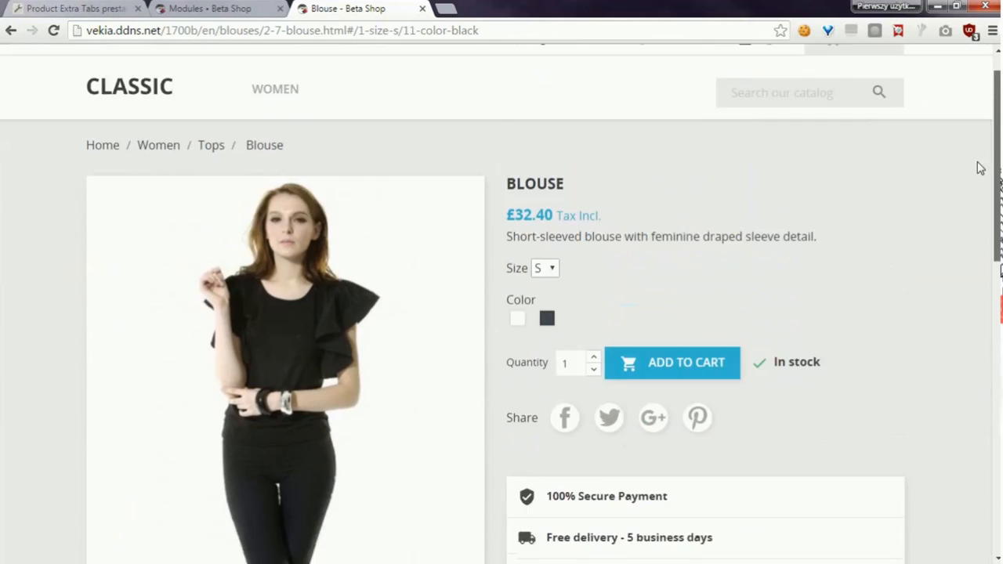
Step: Scroll the storefront Blouse page down to the tabs showing My first tab's image and demo text
{"action": "scroll", "scroll_direction": "down", "scroll_amount": 3}
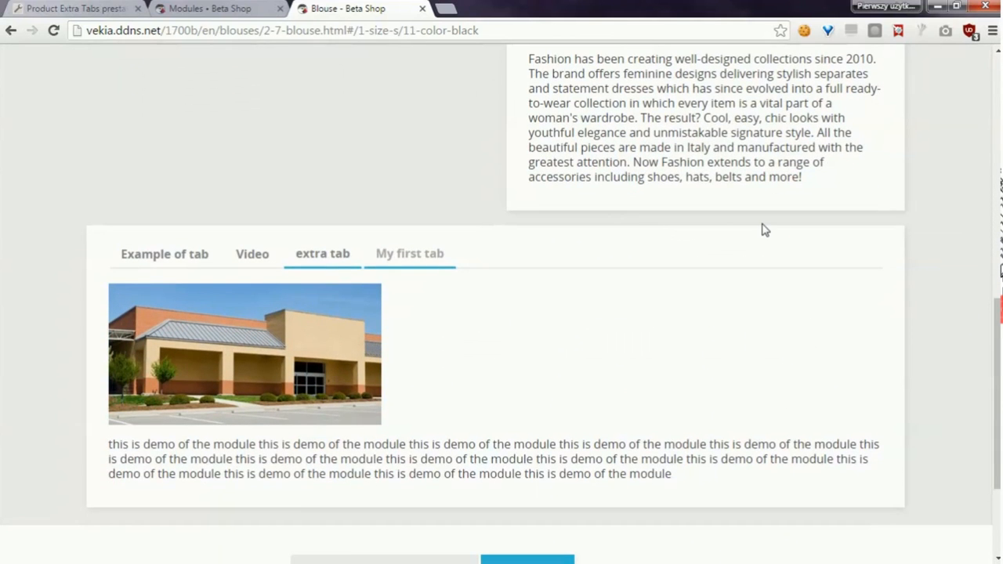